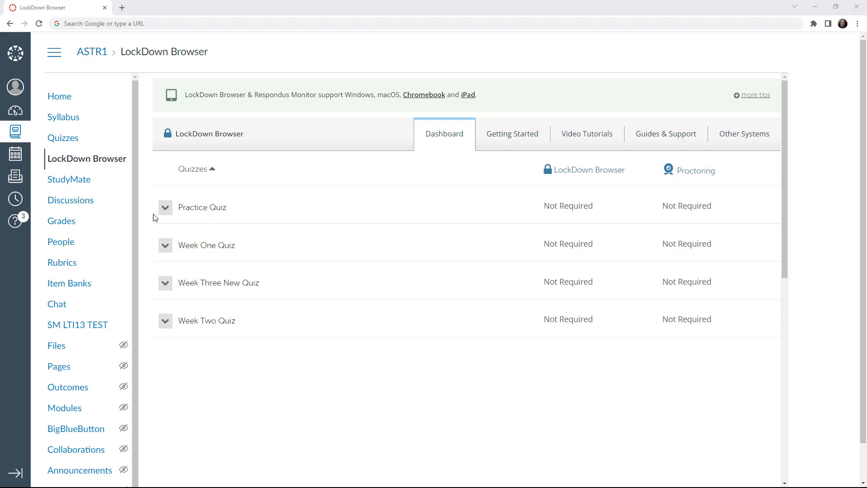
{"action": "mouse_move", "coordinate": [186, 212]}
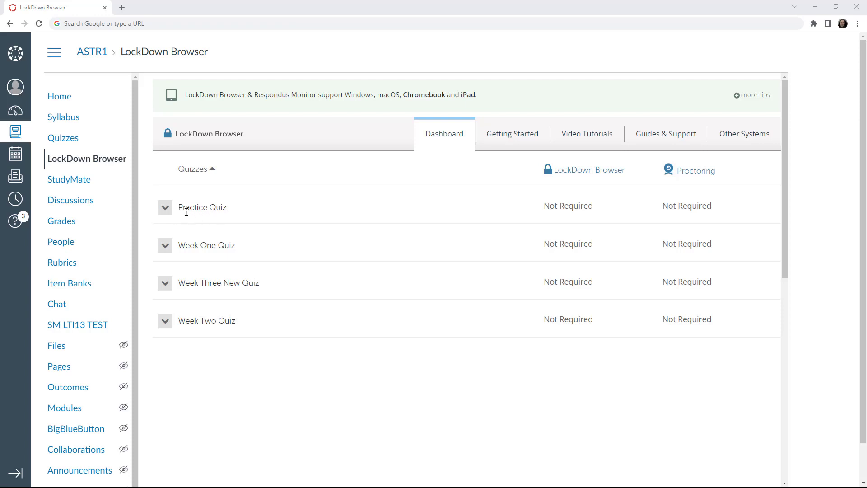
Step: Open Settings from the Practice Quiz's dropdown on the LockDown Browser Dashboard
{"action": "left_click", "coordinate": [165, 208]}
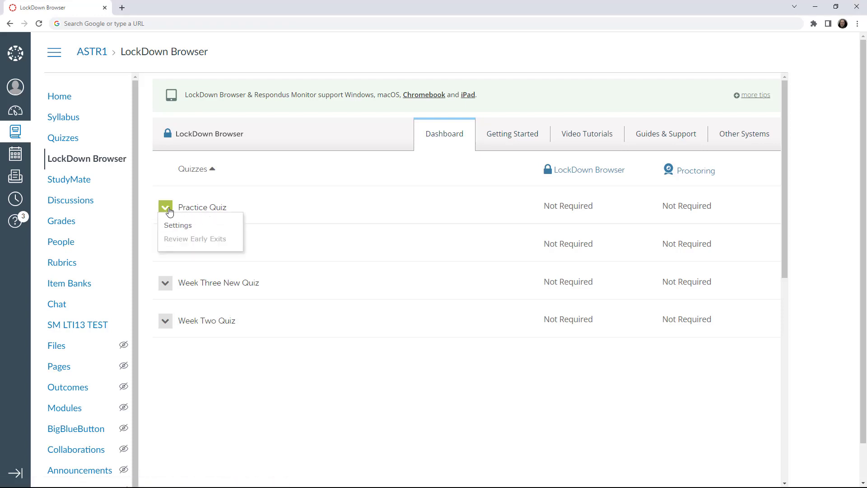
{"action": "mouse_move", "coordinate": [177, 218]}
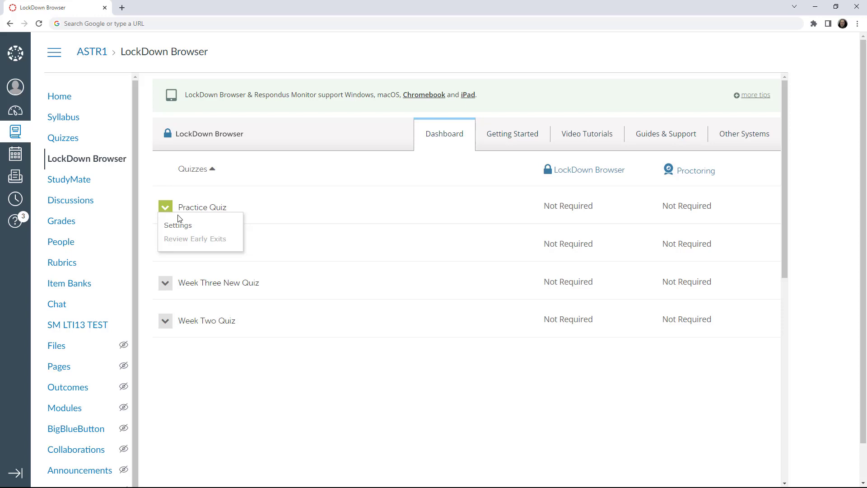
{"action": "left_click", "coordinate": [178, 225]}
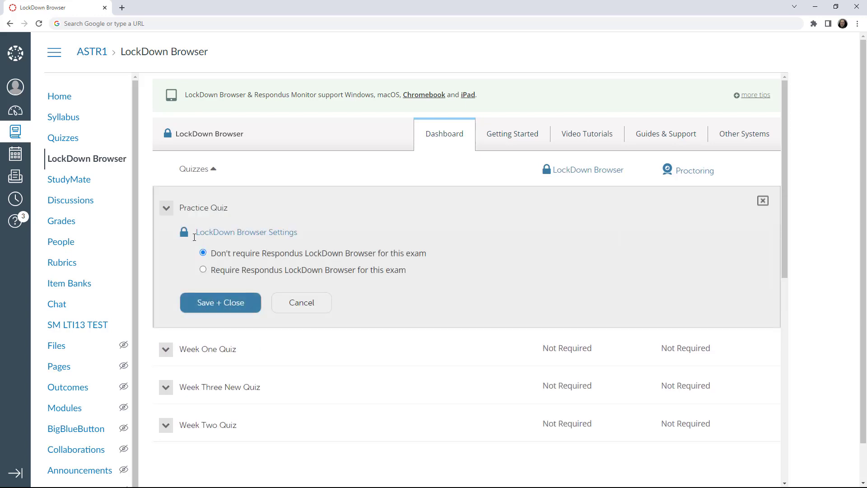
{"action": "mouse_move", "coordinate": [192, 261]}
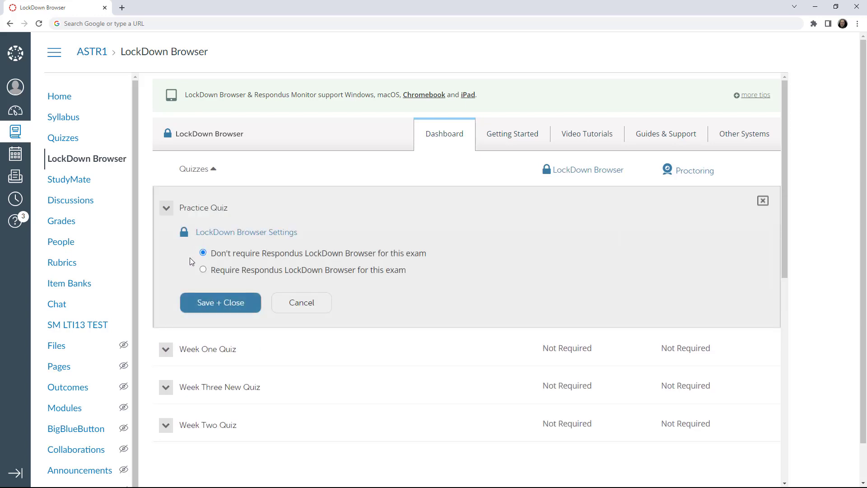
Step: Set the Practice Quiz to require LockDown Browser and Respondus Monitor automated proctoring
{"action": "left_click", "coordinate": [203, 270]}
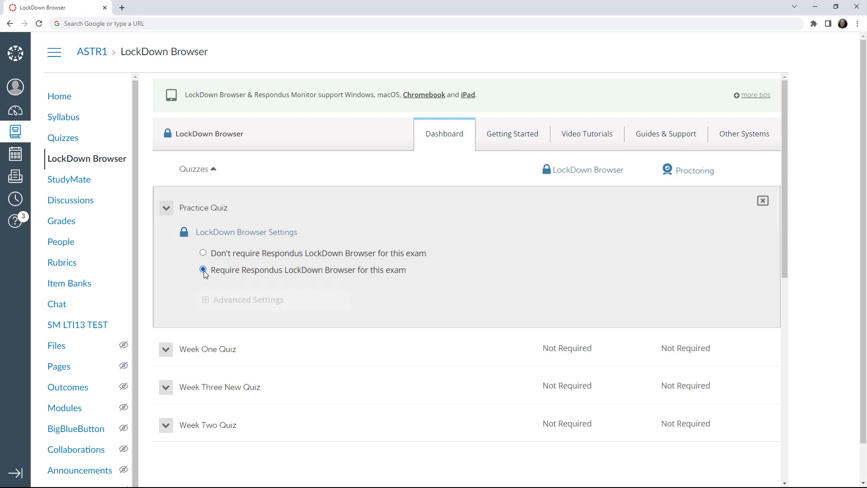
{"action": "left_click", "coordinate": [203, 270]}
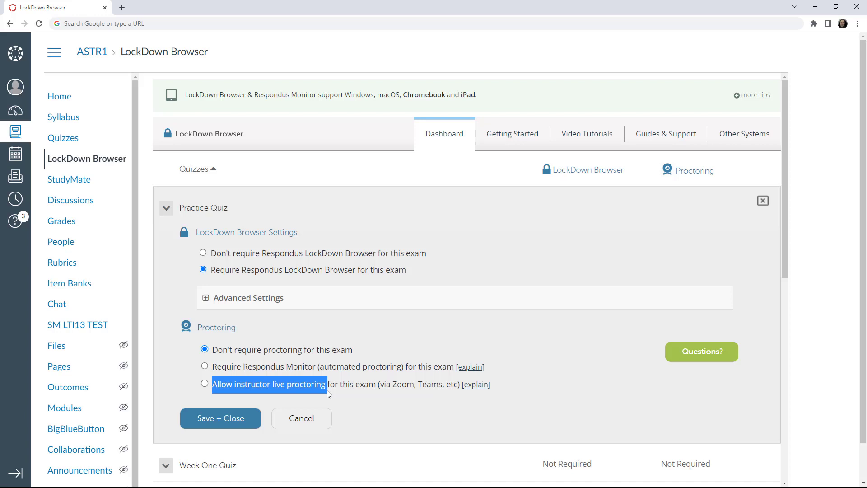
{"action": "mouse_move", "coordinate": [278, 374]}
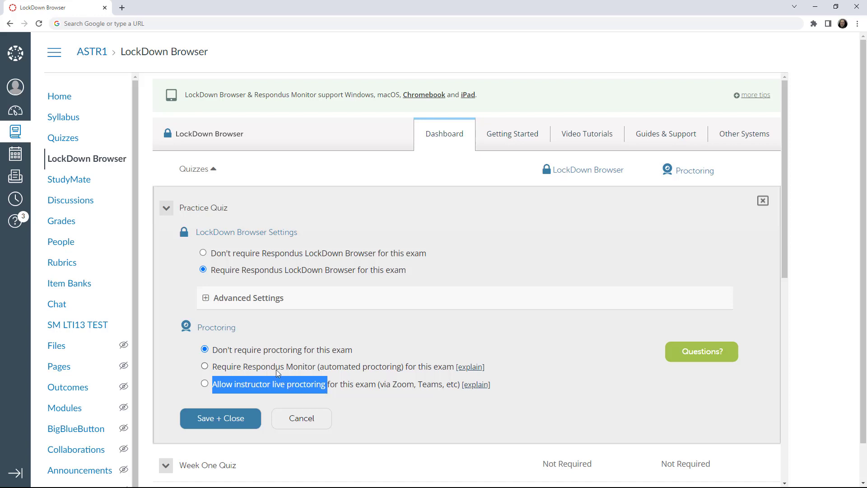
{"action": "left_click", "coordinate": [204, 366]}
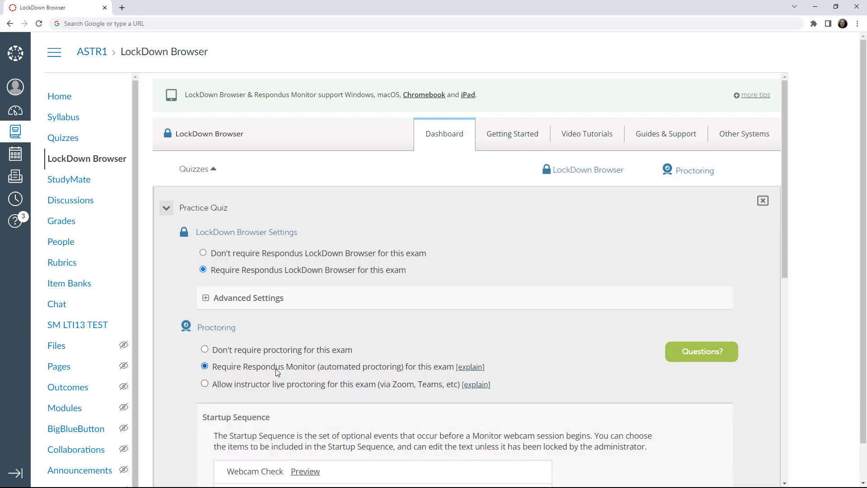
Step: Enable Guidelines + Tips and Additional Instructions in the startup sequence, then Save + Close
{"action": "scroll", "scroll_direction": "down", "scroll_amount": 3}
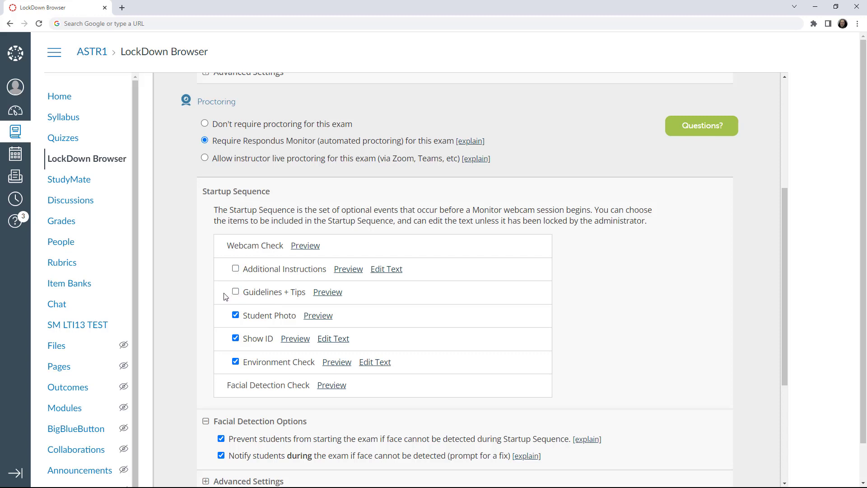
{"action": "mouse_move", "coordinate": [253, 257]}
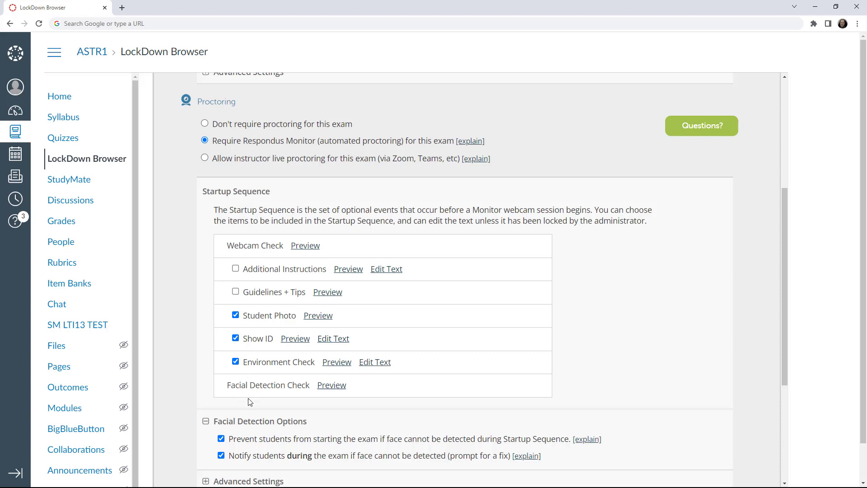
{"action": "mouse_move", "coordinate": [283, 402]}
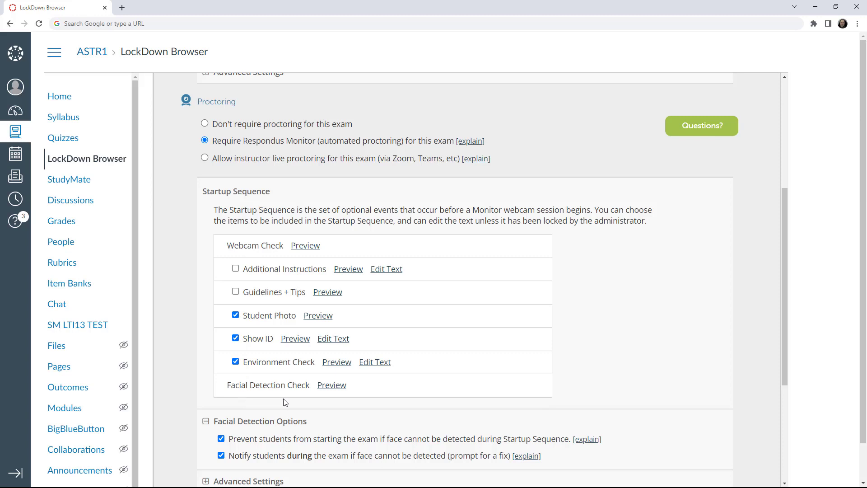
{"action": "left_click", "coordinate": [235, 292]}
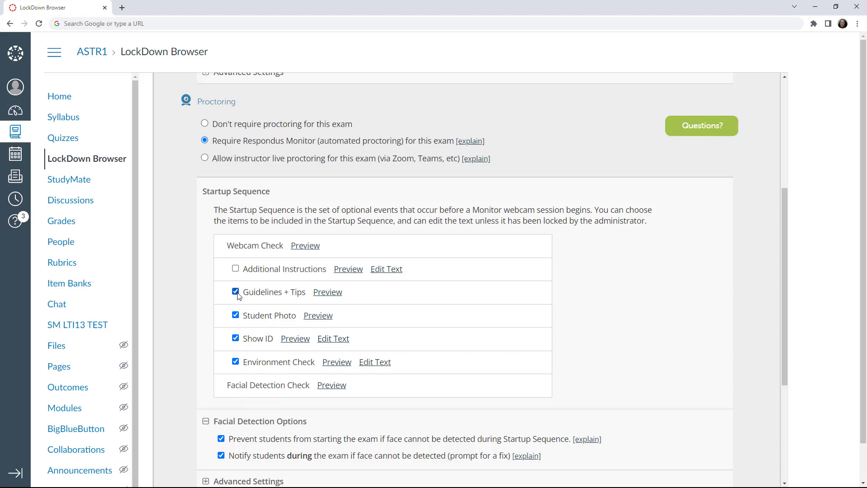
{"action": "left_click", "coordinate": [235, 269]}
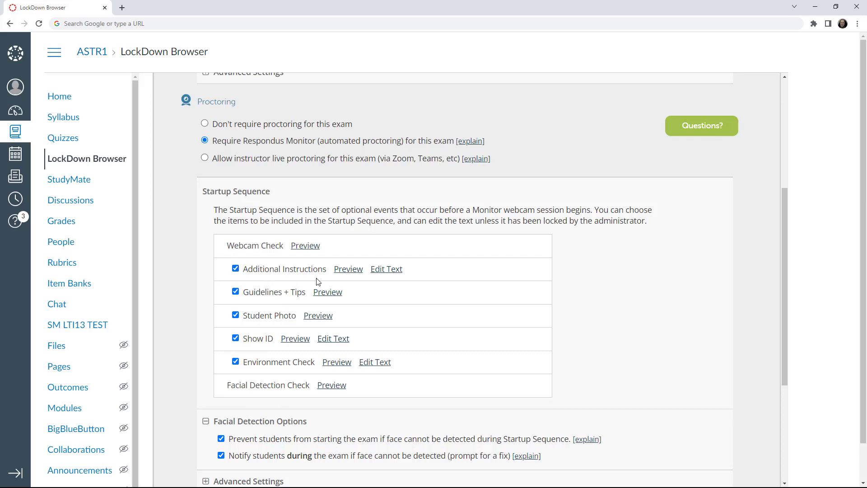
{"action": "left_click", "coordinate": [386, 268]}
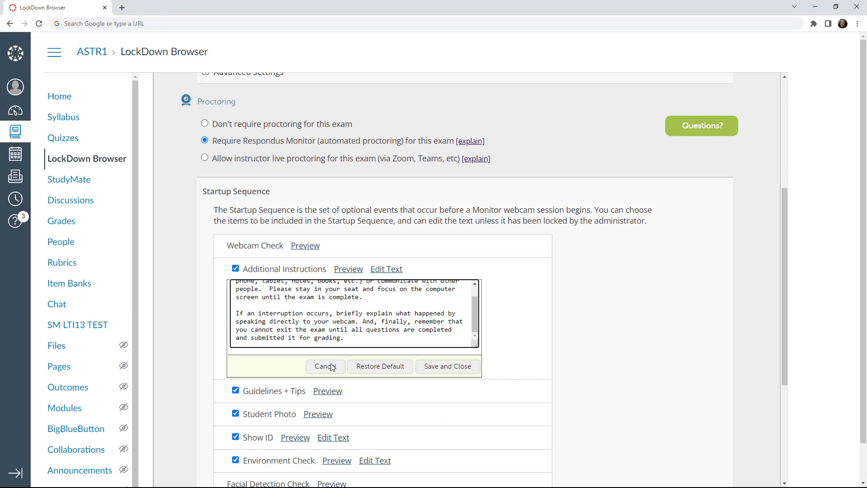
{"action": "left_click", "coordinate": [325, 366]}
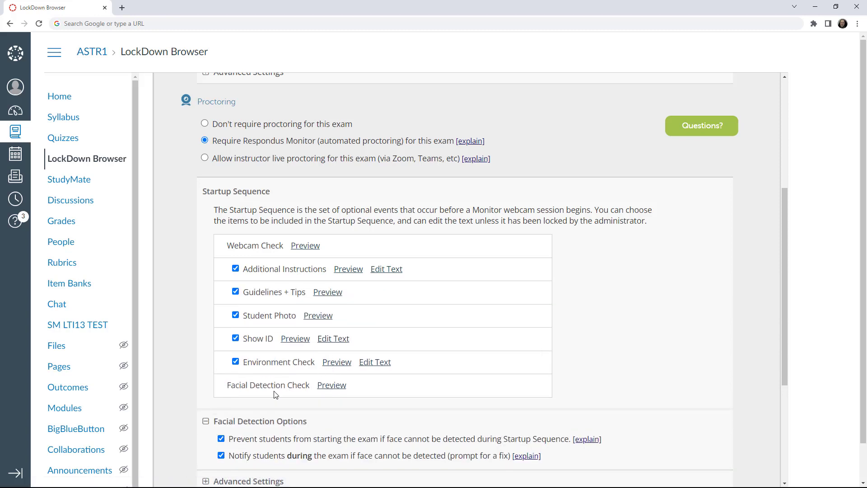
{"action": "scroll", "scroll_direction": "down", "scroll_amount": 3}
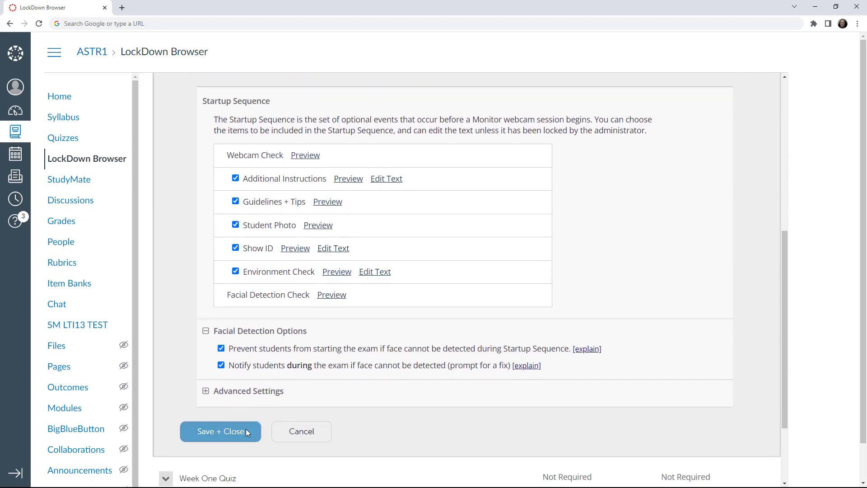
{"action": "left_click", "coordinate": [220, 431]}
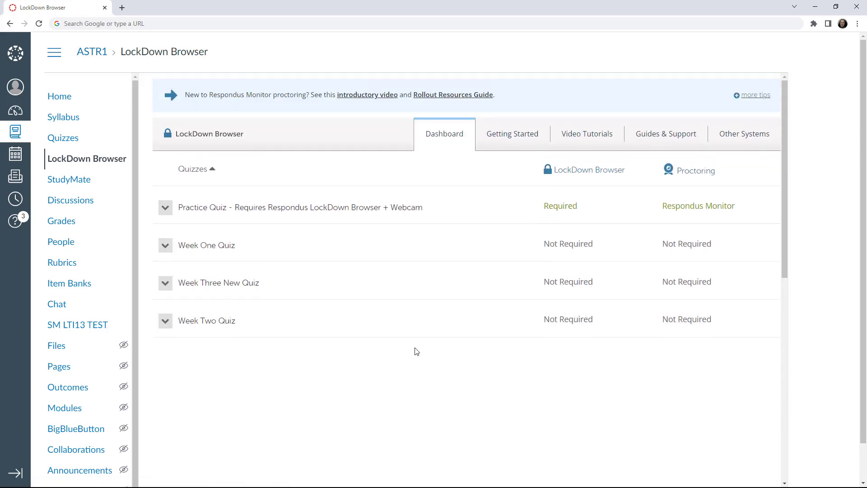
{"action": "mouse_move", "coordinate": [589, 221]}
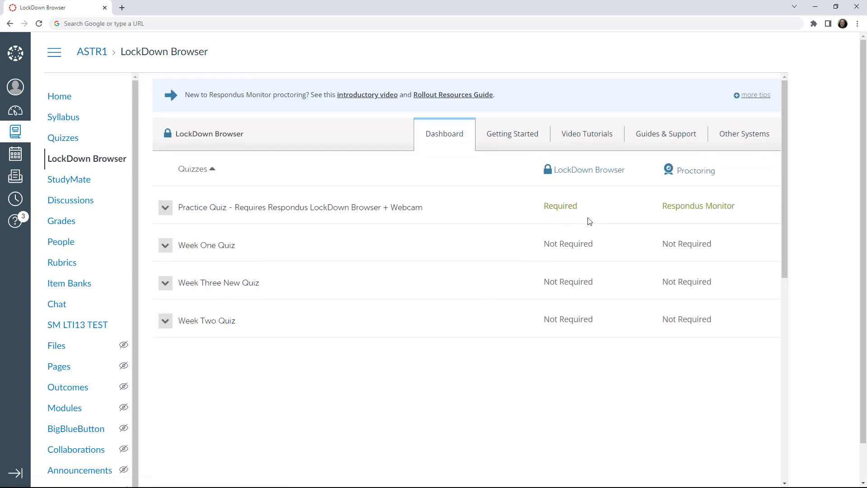
{"action": "mouse_move", "coordinate": [713, 226]}
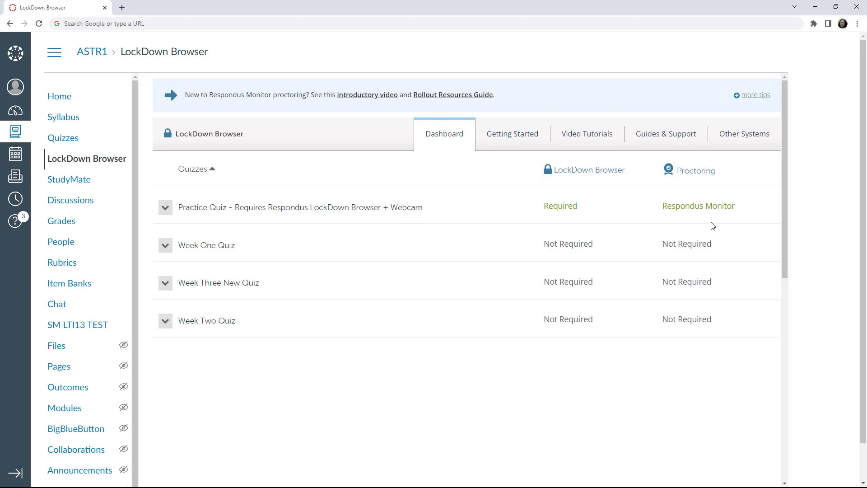
Step: Open the Practice Quiz from the course's Quizzes list
{"action": "left_click", "coordinate": [62, 137]}
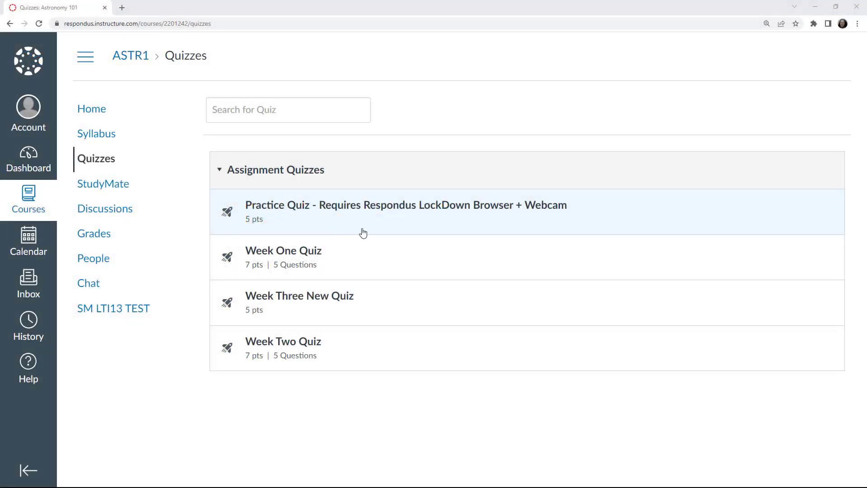
{"action": "left_click", "coordinate": [406, 205]}
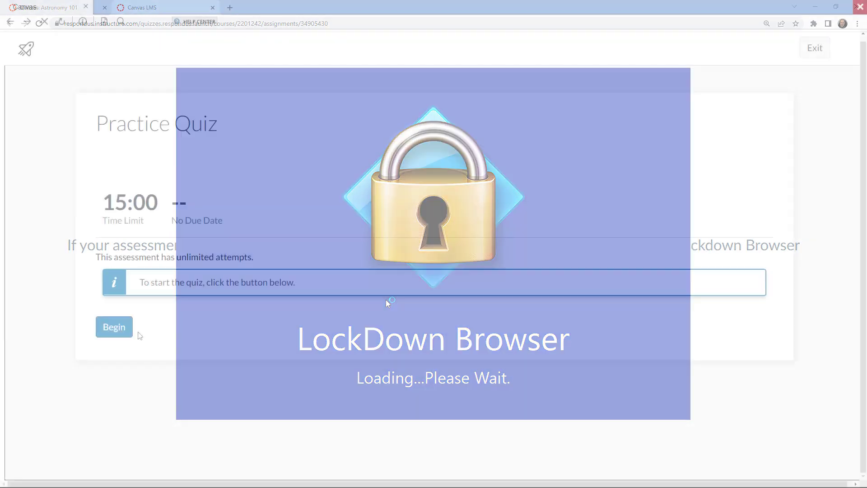
Step: Begin the Practice Quiz and agree to the Respondus Monitor Terms of Use
{"action": "left_click", "coordinate": [113, 326]}
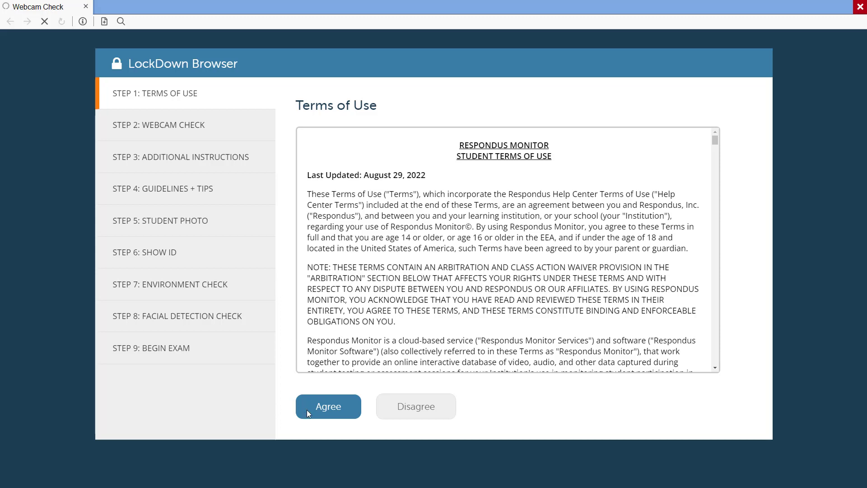
{"action": "left_click", "coordinate": [328, 406]}
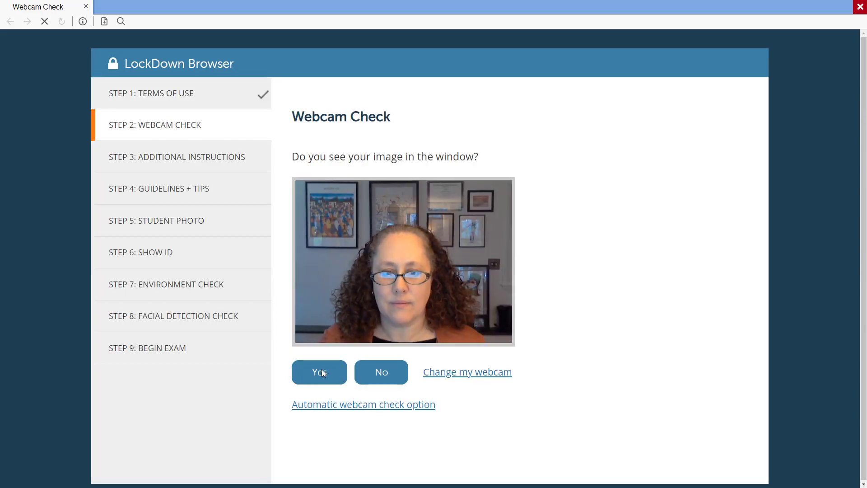
Step: Confirm the webcam image, accept the five-second test recording, and continue
{"action": "left_click", "coordinate": [319, 372]}
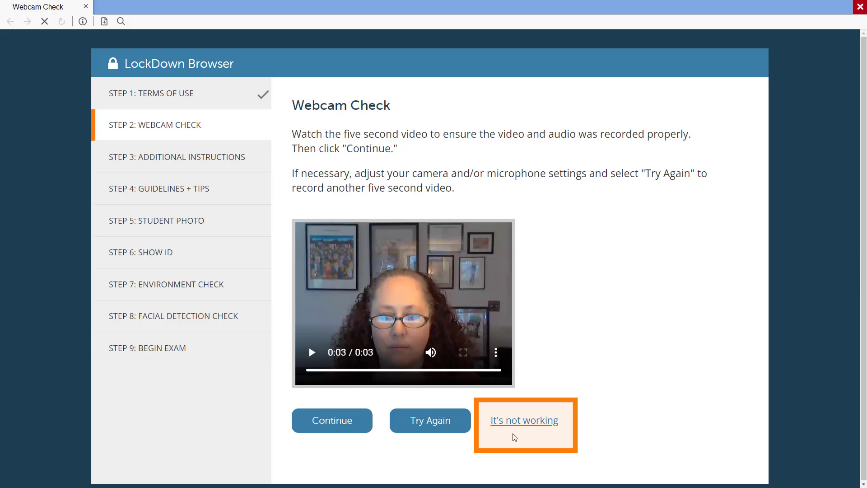
{"action": "left_click", "coordinate": [524, 420]}
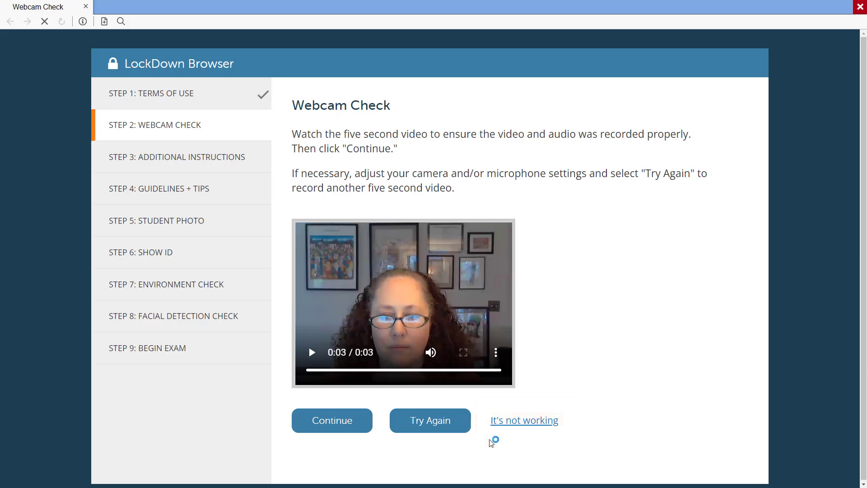
{"action": "left_click", "coordinate": [332, 421]}
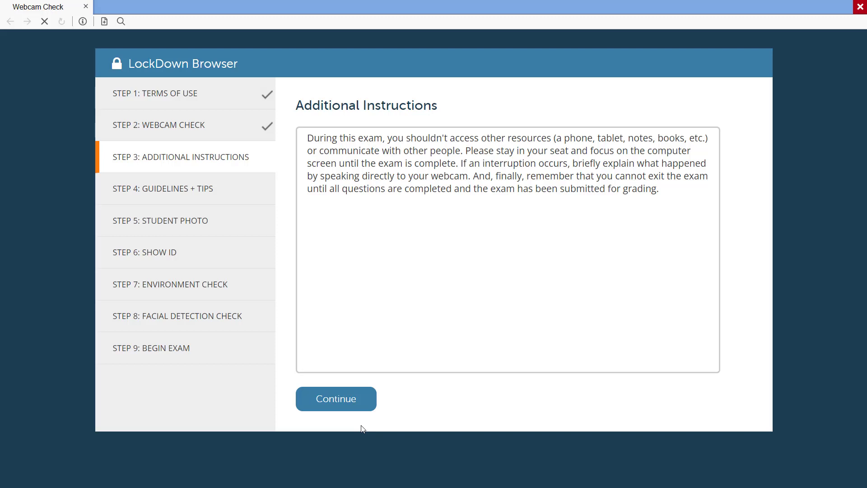
Step: Move past the Additional Instructions and all Guidelines + Tips slides
{"action": "left_click", "coordinate": [336, 399]}
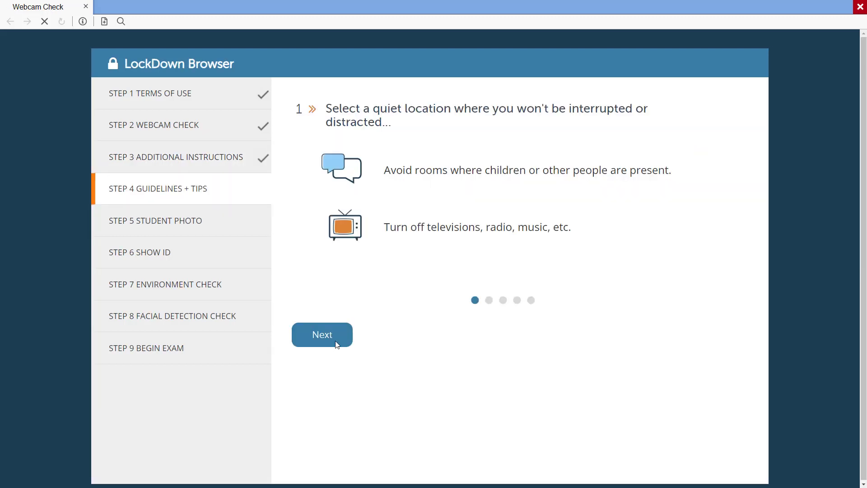
{"action": "left_click", "coordinate": [322, 334]}
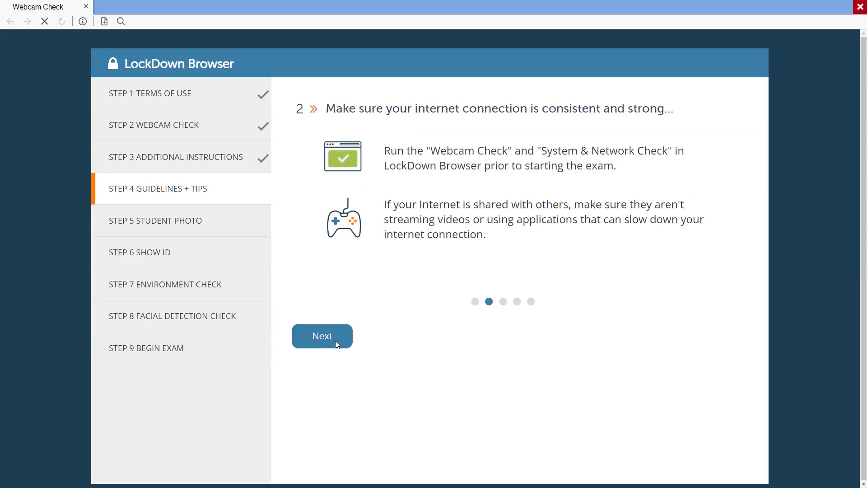
{"action": "left_click", "coordinate": [322, 335]}
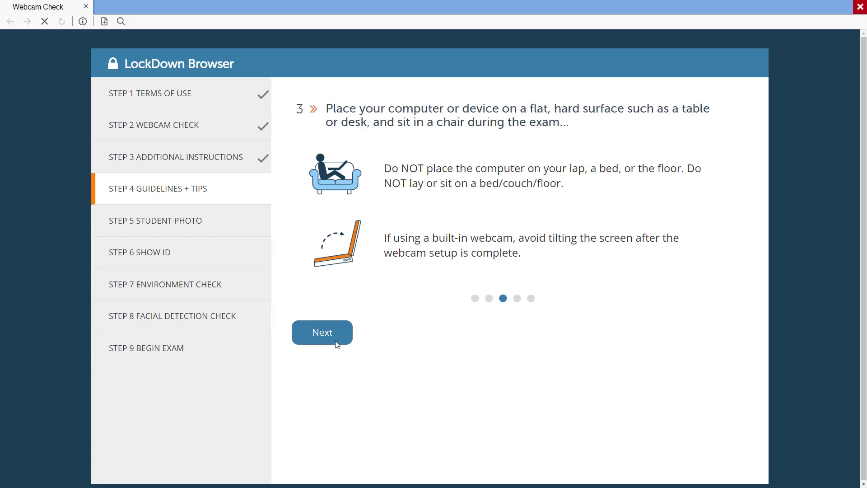
{"action": "left_click", "coordinate": [322, 333]}
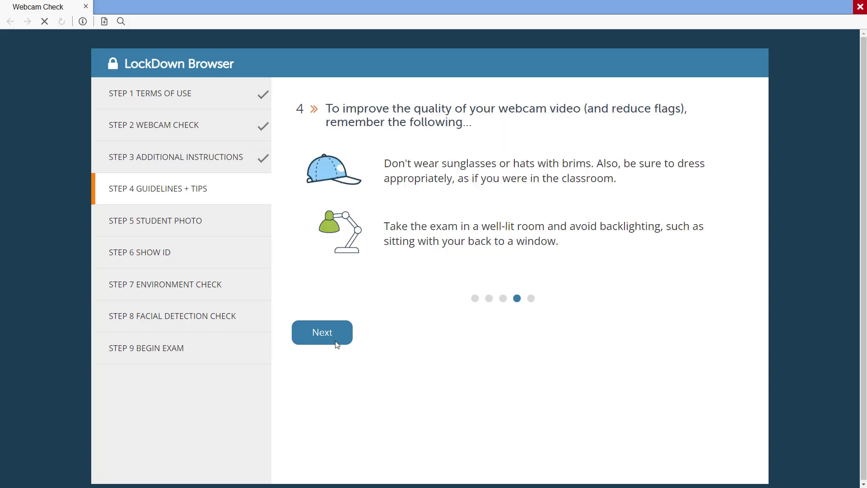
{"action": "left_click", "coordinate": [322, 332]}
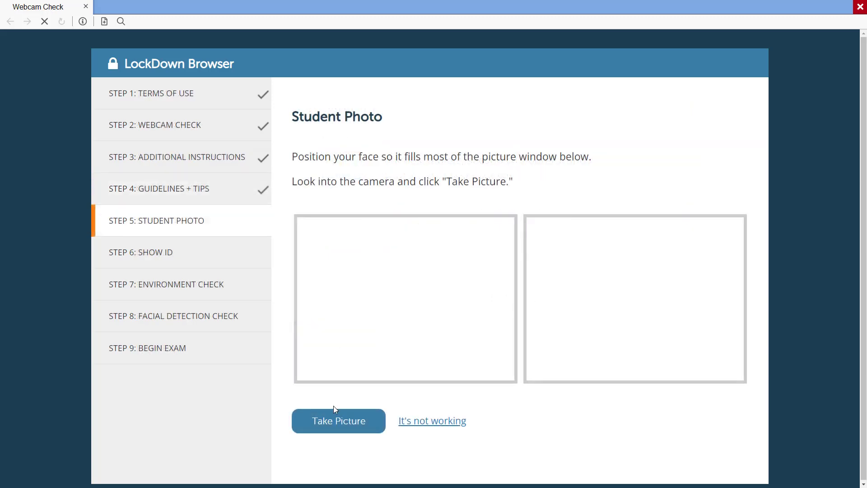
Step: Take and accept the student photo and the identification card photo
{"action": "left_click", "coordinate": [338, 420]}
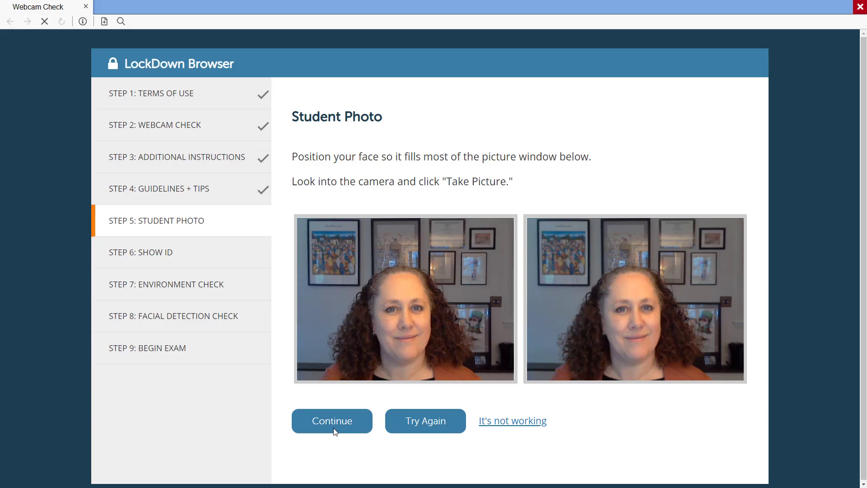
{"action": "left_click", "coordinate": [332, 421]}
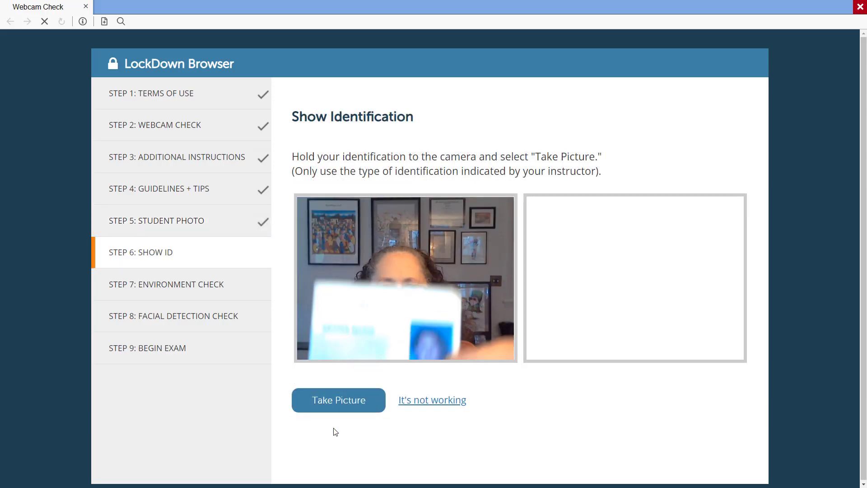
{"action": "left_click", "coordinate": [339, 399]}
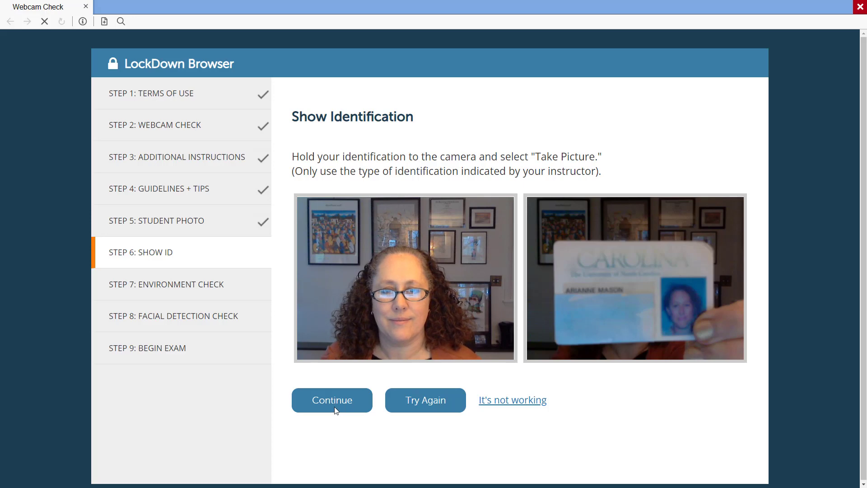
{"action": "left_click", "coordinate": [332, 400]}
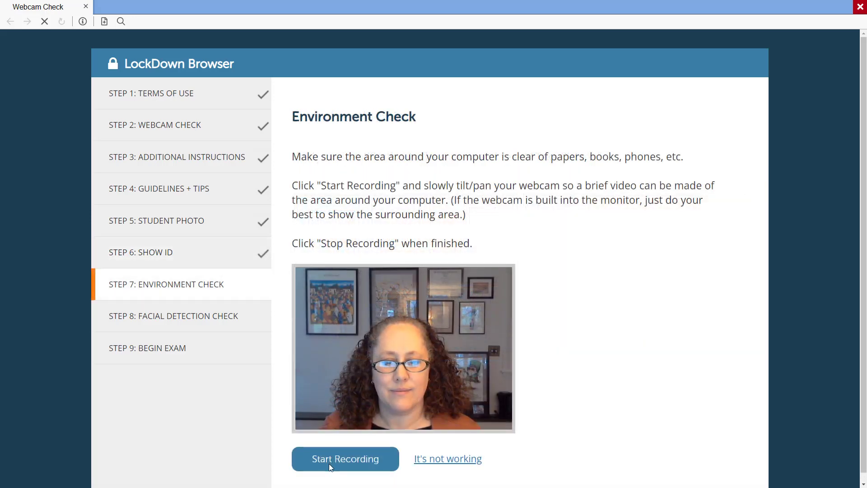
Step: Record and accept the environment video, then continue past facial detection
{"action": "left_click", "coordinate": [345, 458]}
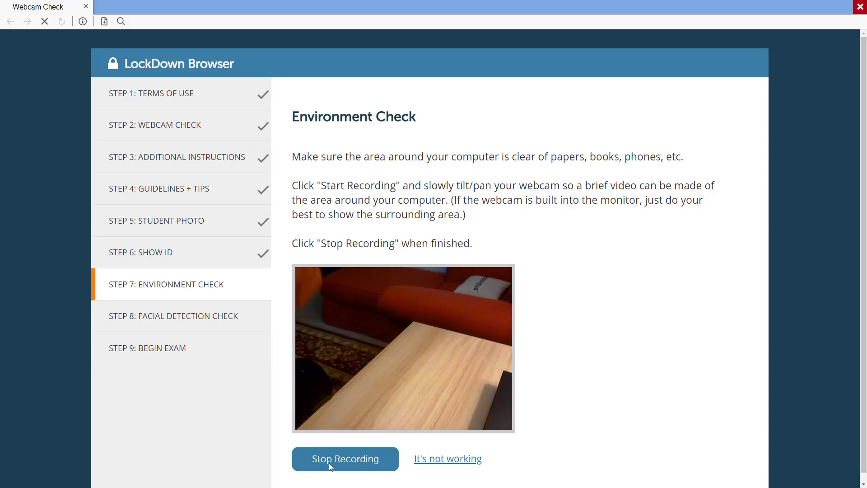
{"action": "left_click", "coordinate": [345, 459]}
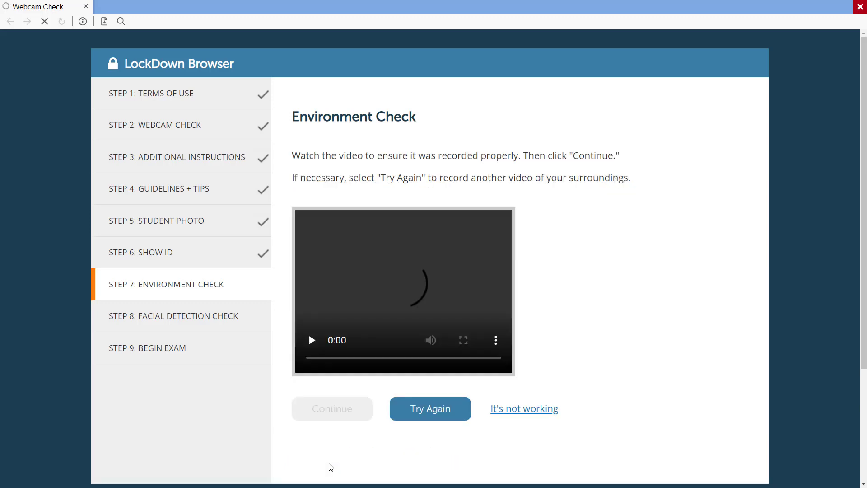
{"action": "left_click", "coordinate": [332, 409]}
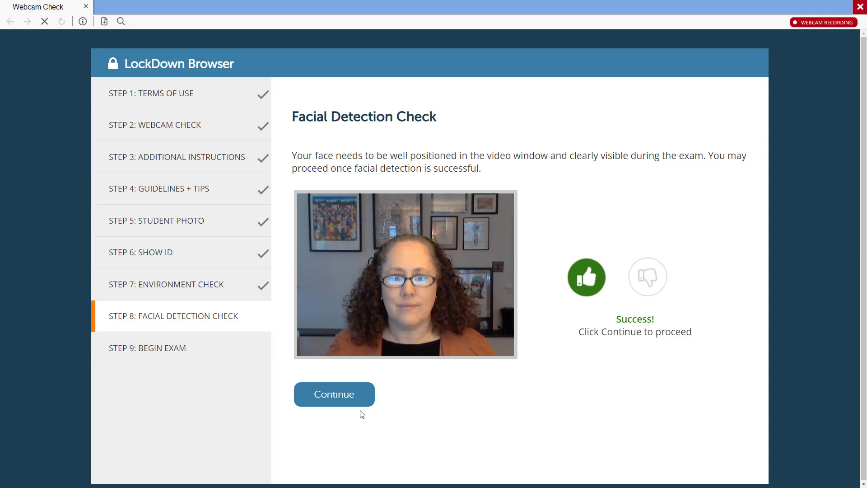
{"action": "left_click", "coordinate": [334, 393]}
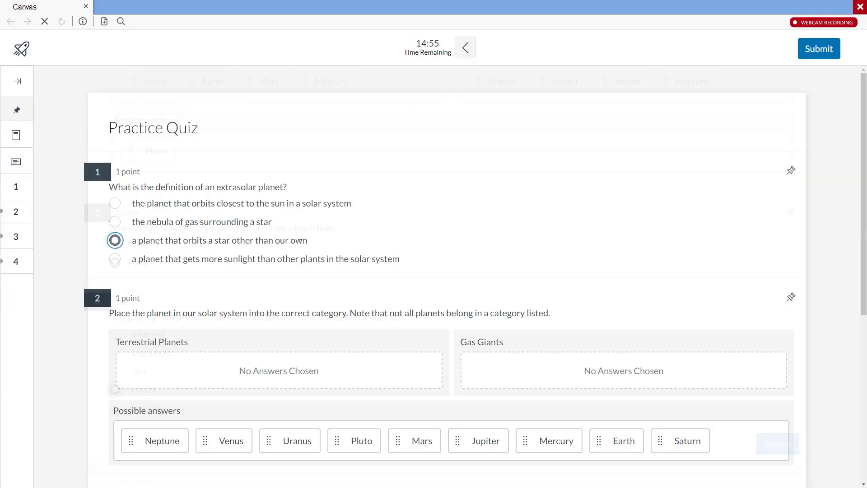
Step: Submit the Practice Quiz and confirm the submission
{"action": "scroll", "scroll_direction": "down", "scroll_amount": 3}
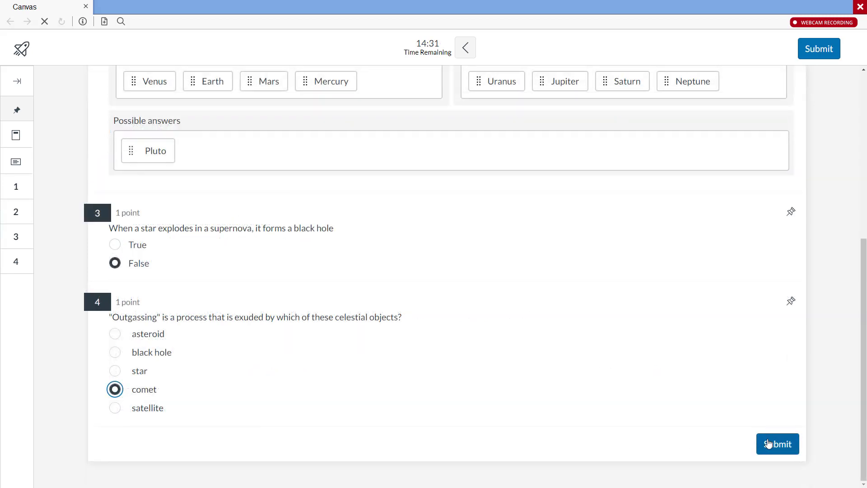
{"action": "left_click", "coordinate": [777, 443]}
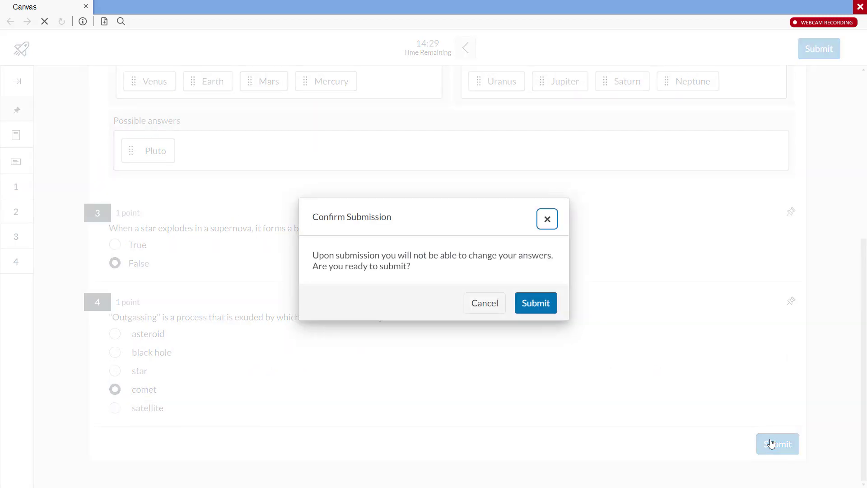
{"action": "left_click", "coordinate": [534, 302]}
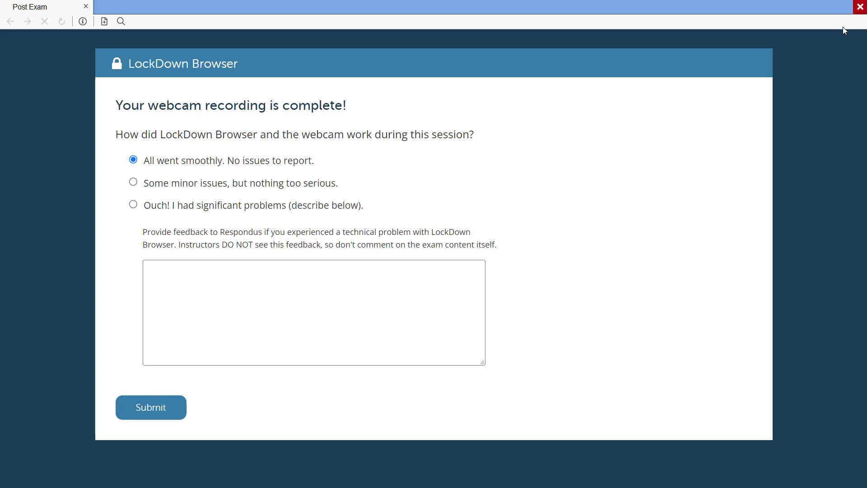